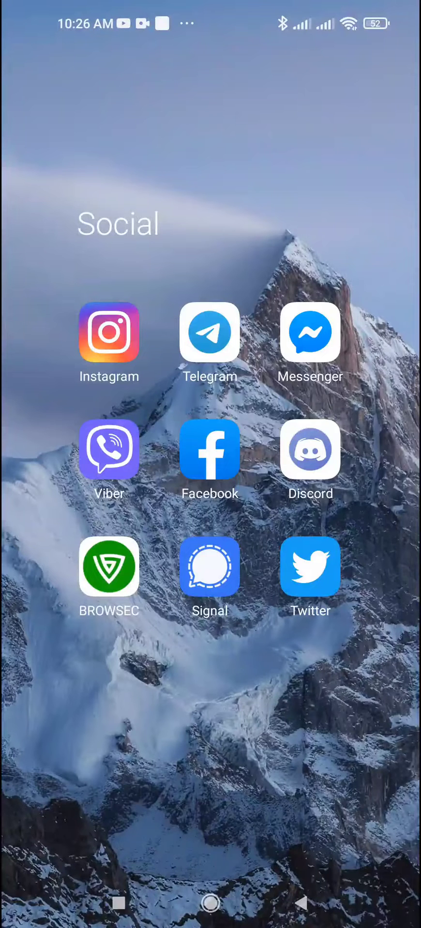
# - Launch Facebook and open the managed SciTech page from Pages
pyautogui.click(209, 448)
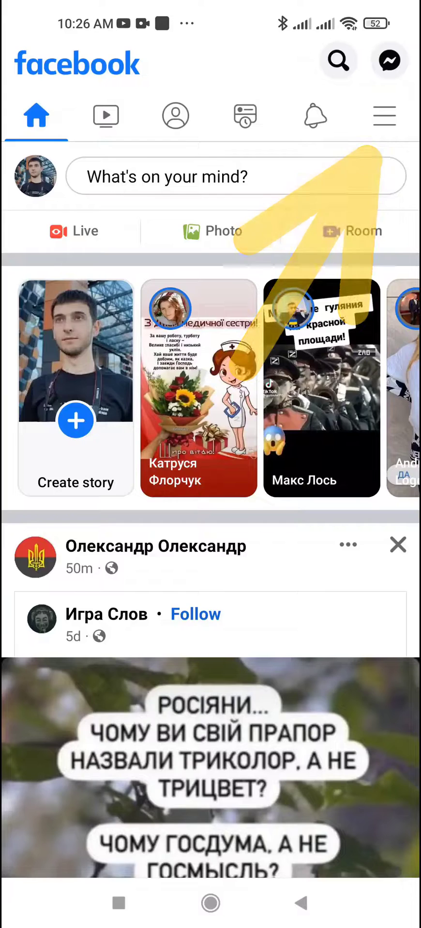
pyautogui.click(384, 115)
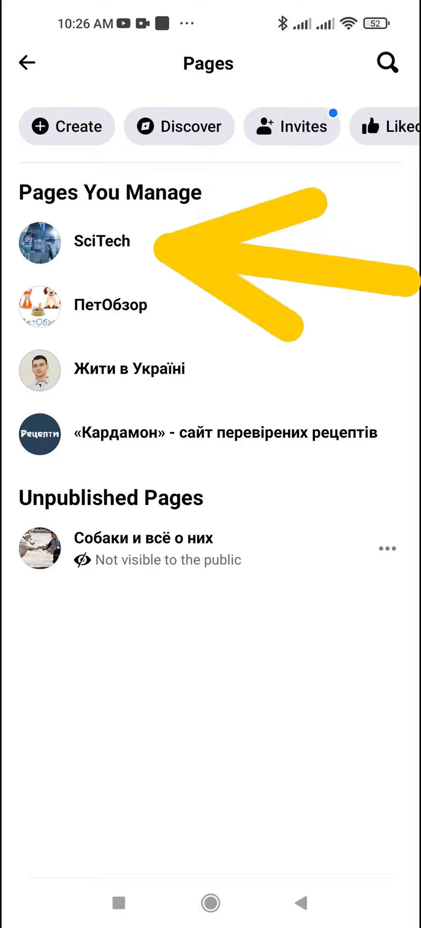
pyautogui.click(102, 241)
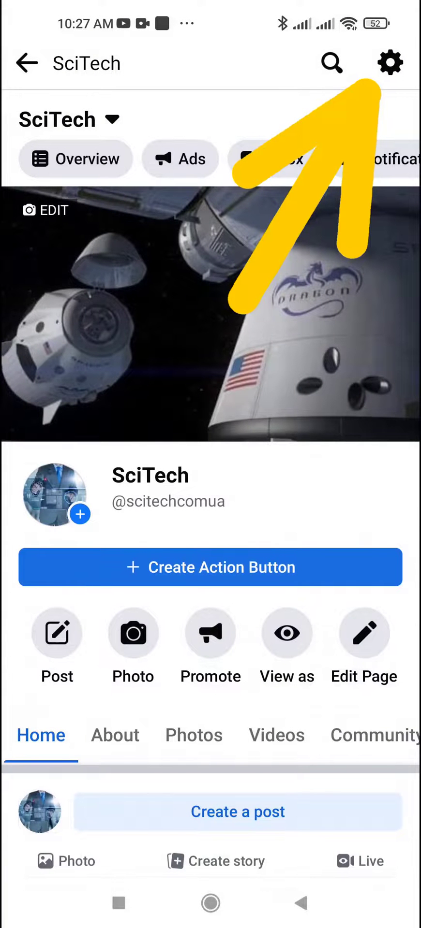
# - From SciTech settings, choose Page Roles, Add Person to Page, and enter the password
pyautogui.click(389, 63)
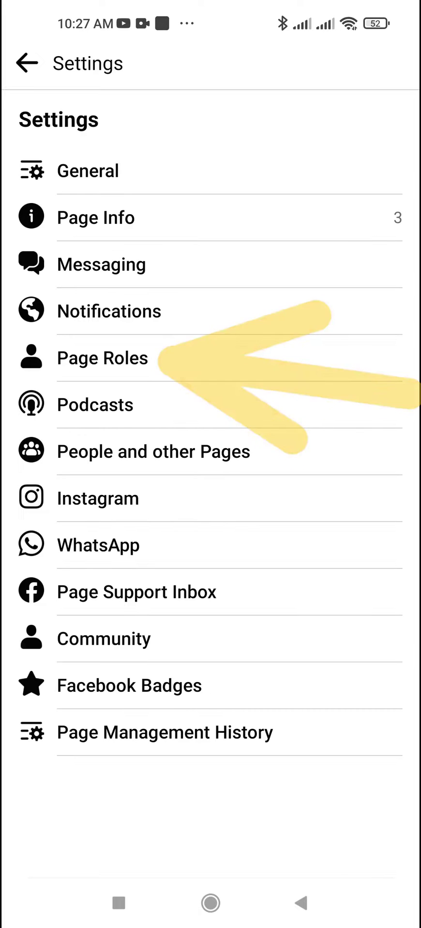
pyautogui.click(103, 358)
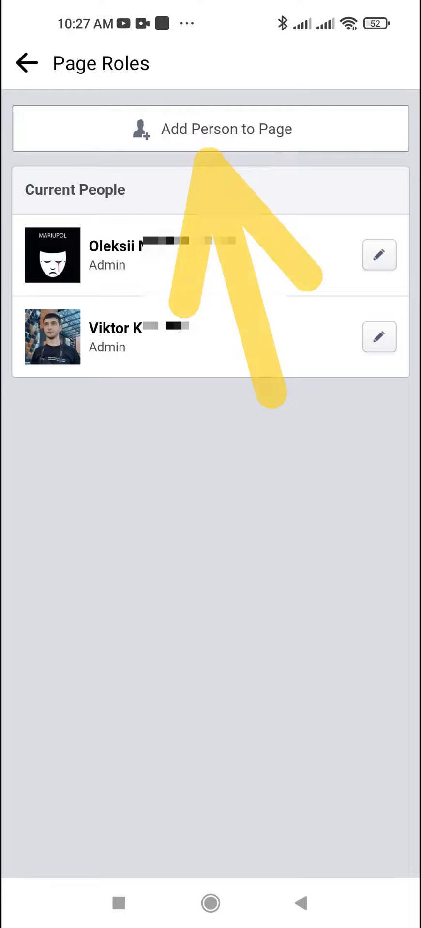
pyautogui.click(210, 129)
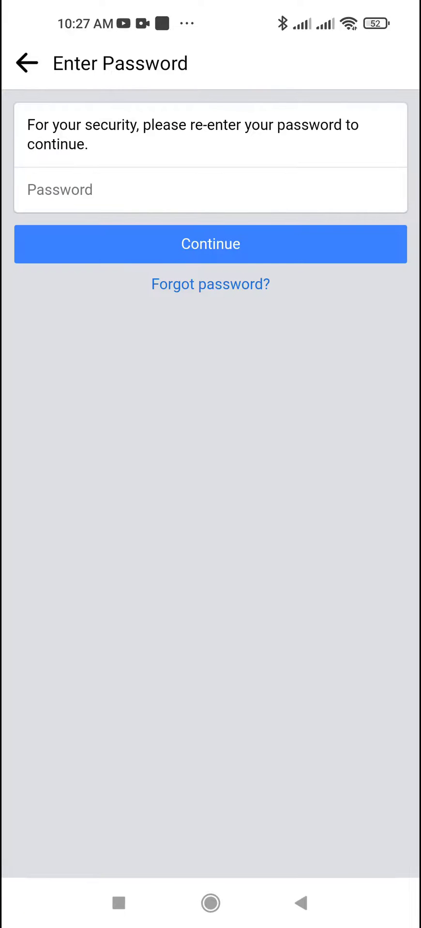
pyautogui.click(210, 190)
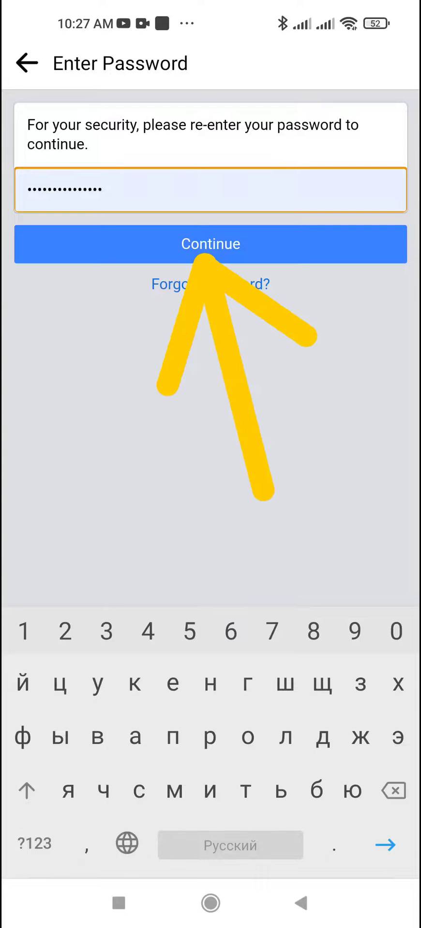
pyautogui.click(210, 244)
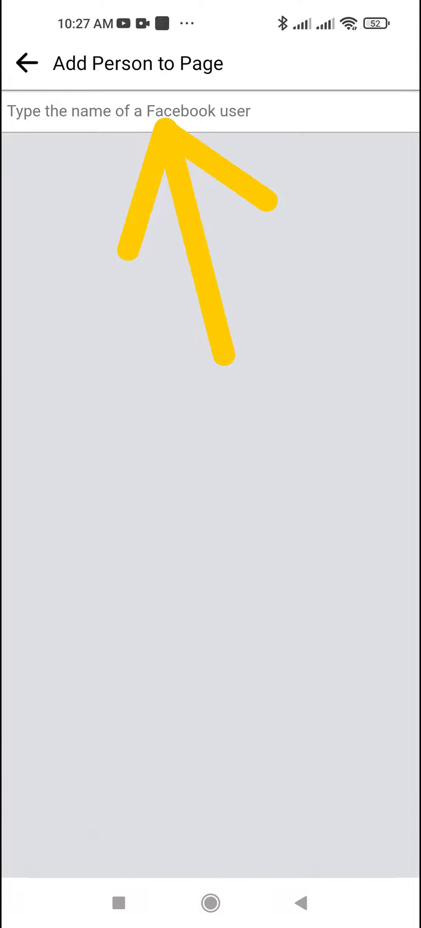
pyautogui.write('Val')
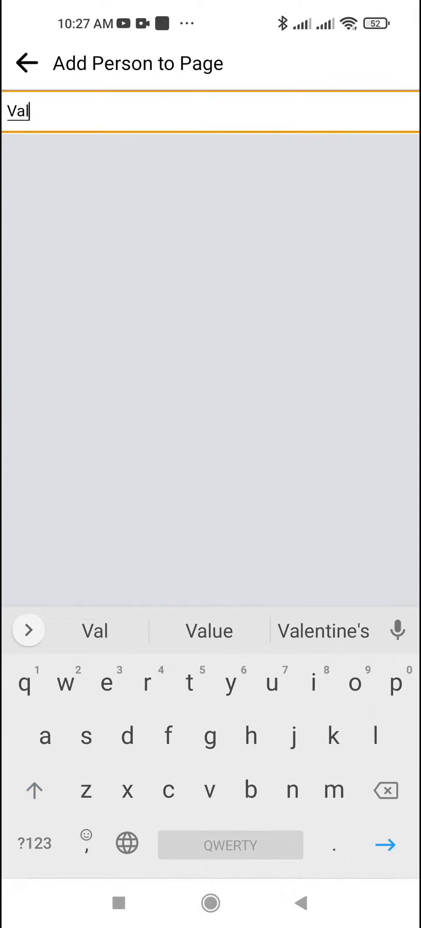
pyautogui.write('Валерія Хільчук')
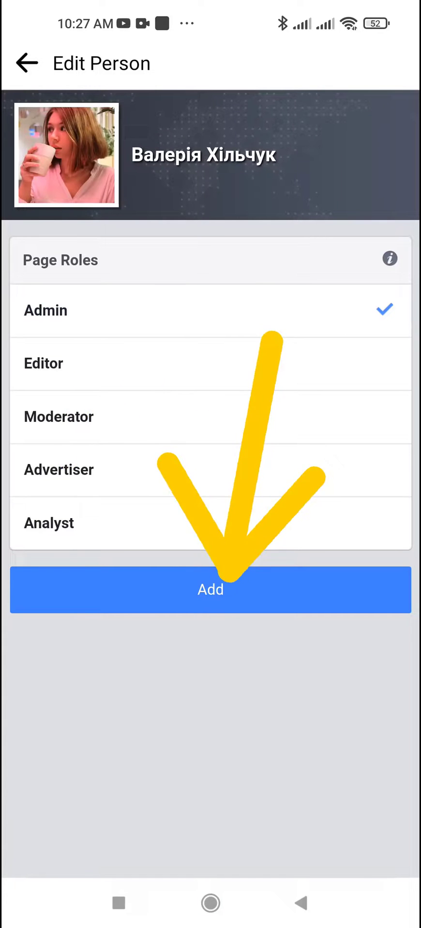
pyautogui.click(211, 590)
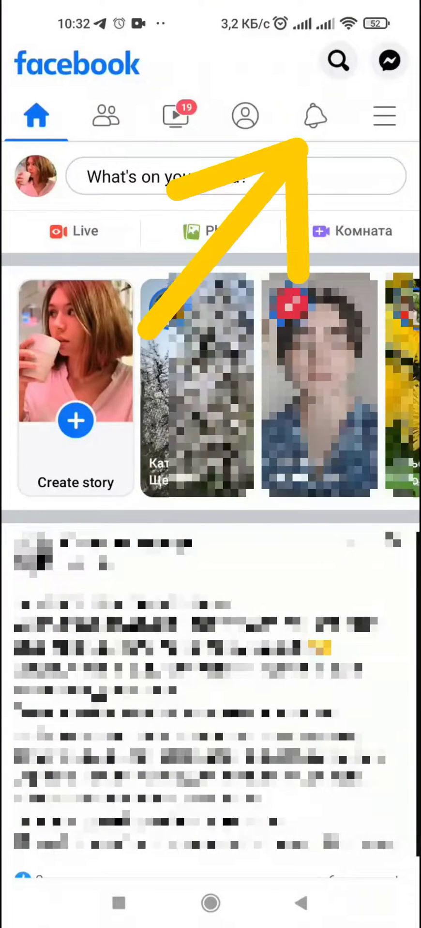
# - On Валерія's account, accept the SciTech admin invite from notifications
pyautogui.click(315, 115)
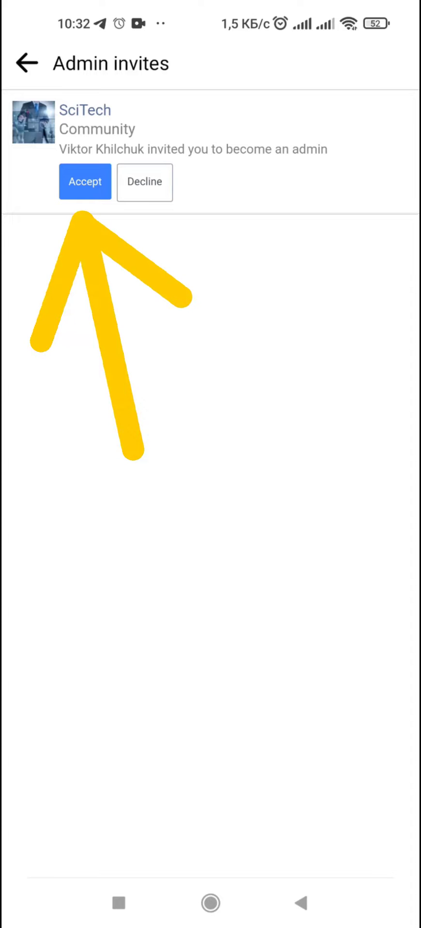
pyautogui.click(85, 182)
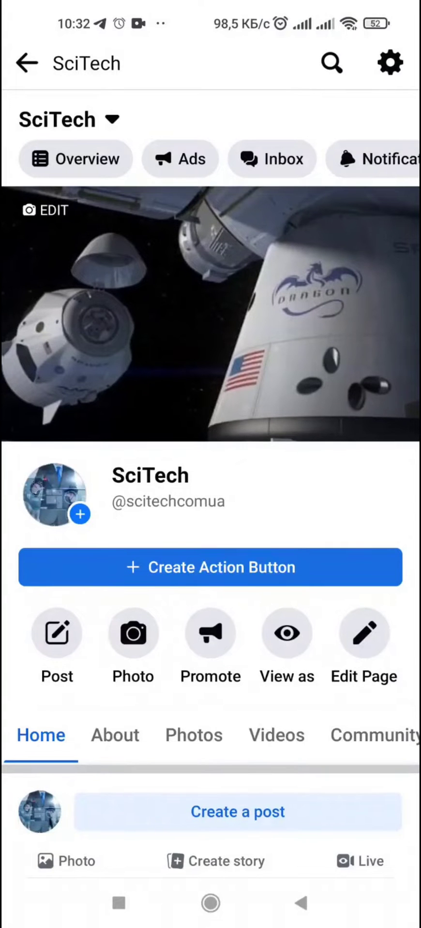
# - Open SciTech's Page Roles to confirm Валерія is listed as the third admin
pyautogui.click(389, 62)
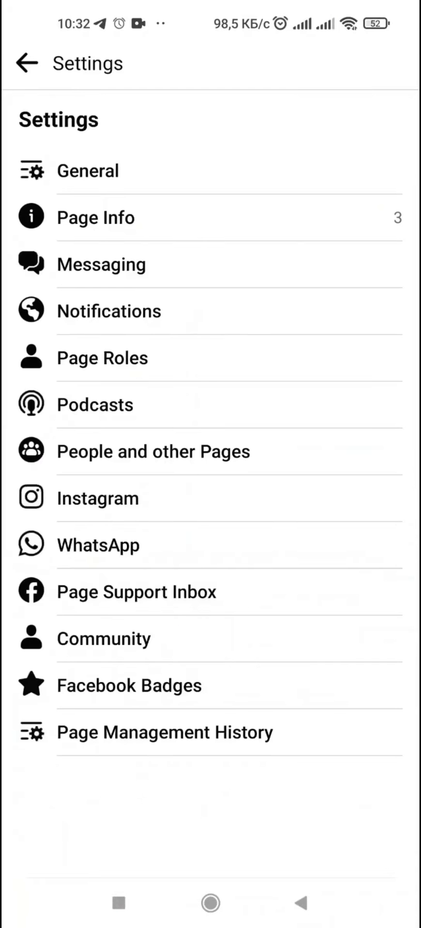
pyautogui.click(102, 358)
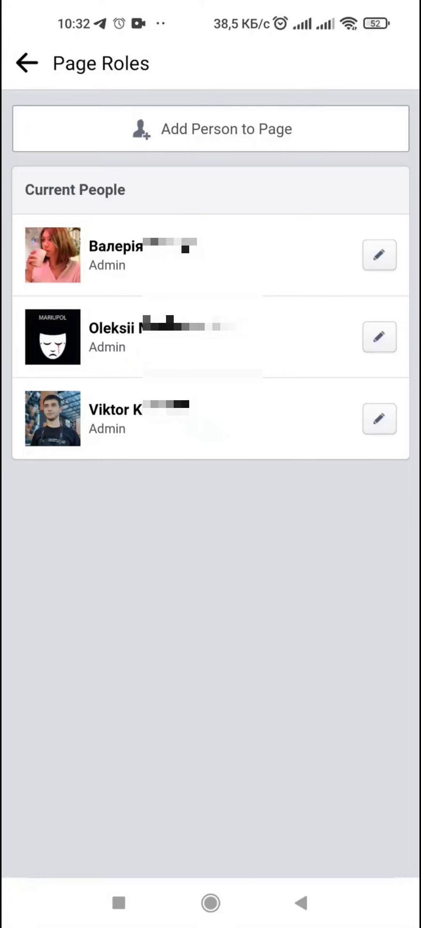